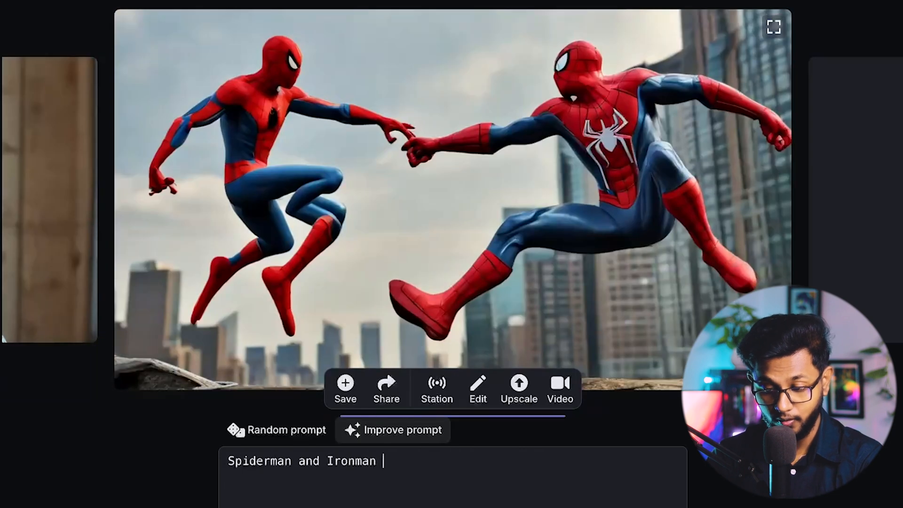
Step: Extend the prompt with 'on a bike in a cyberpunk city, RGB Light and Big Buildings in background'
text(on a bike in)
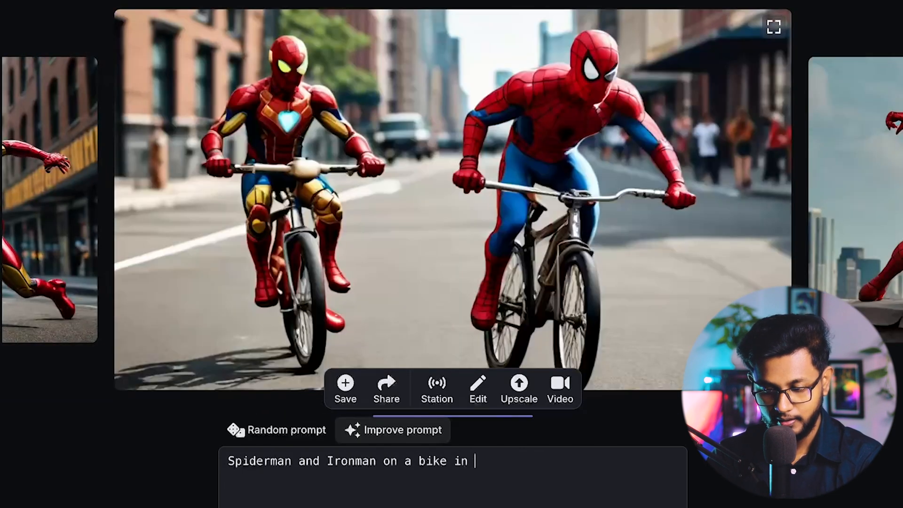
text(a cyberpunk city, RGB Light)
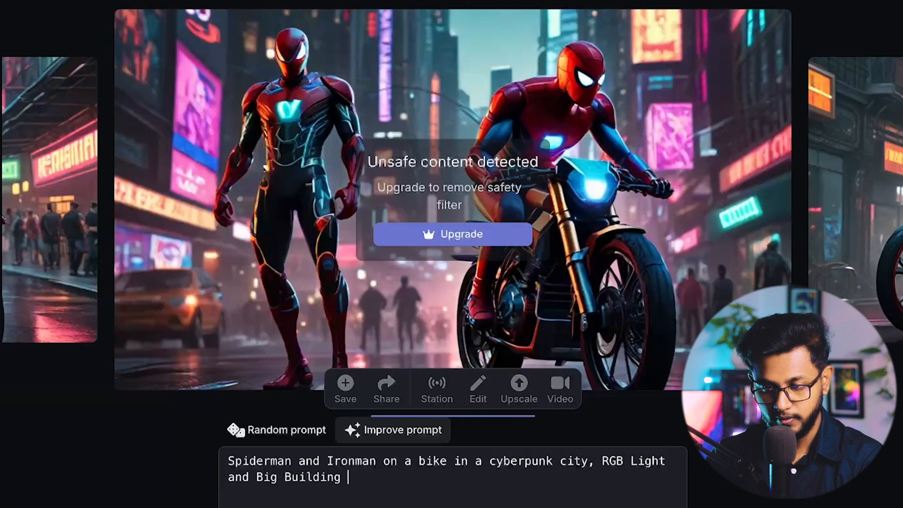
text(s in backgroun)
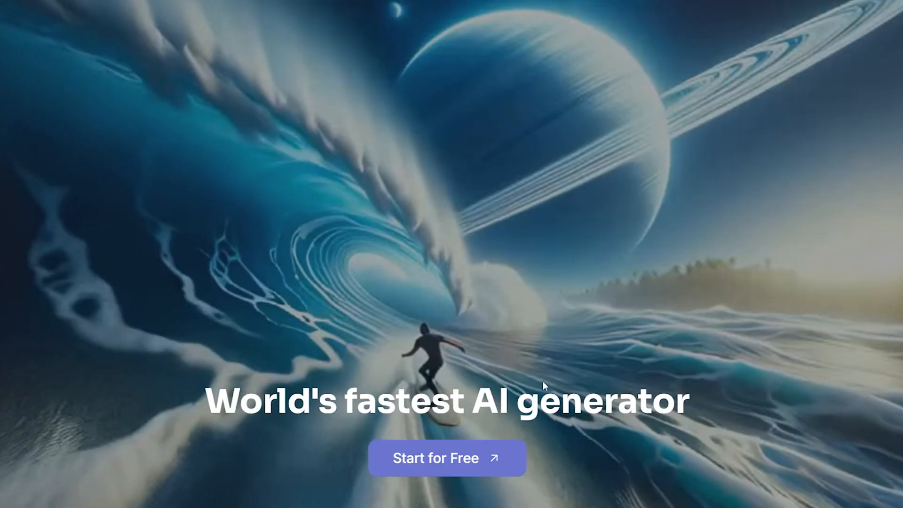
Step: Start for free and claim the first-day streak reward to land on the Home dashboard
scroll(down, 3)
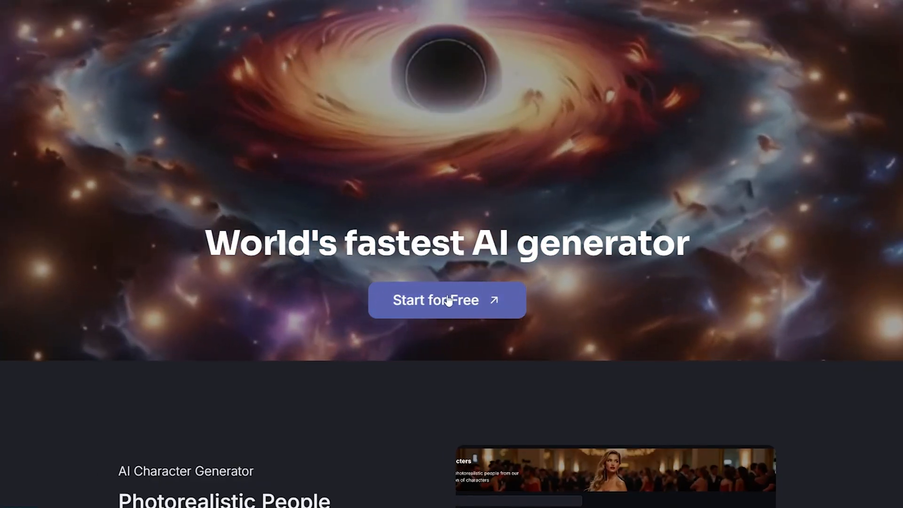
click(448, 300)
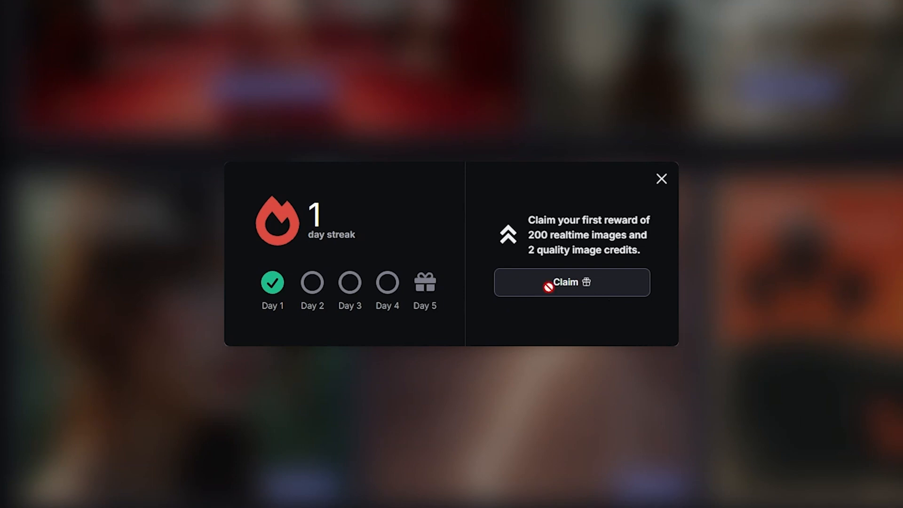
click(661, 178)
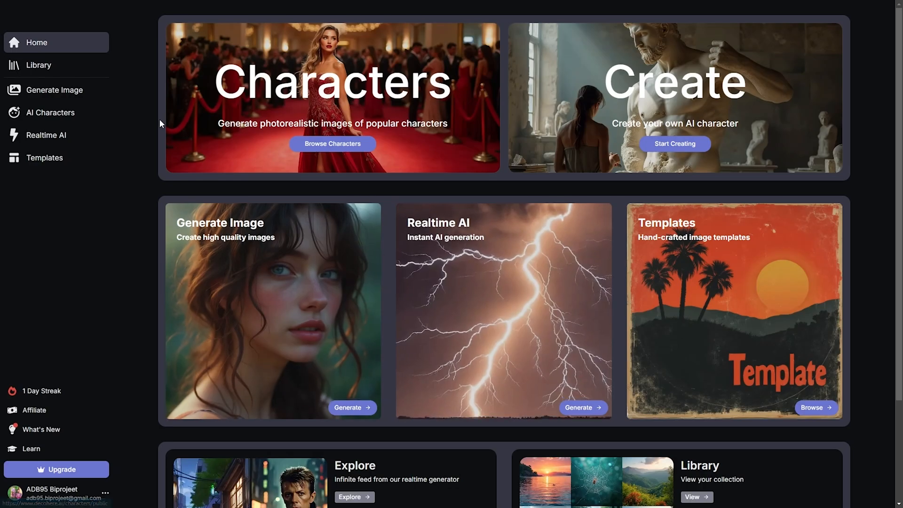
mouse_move(371, 190)
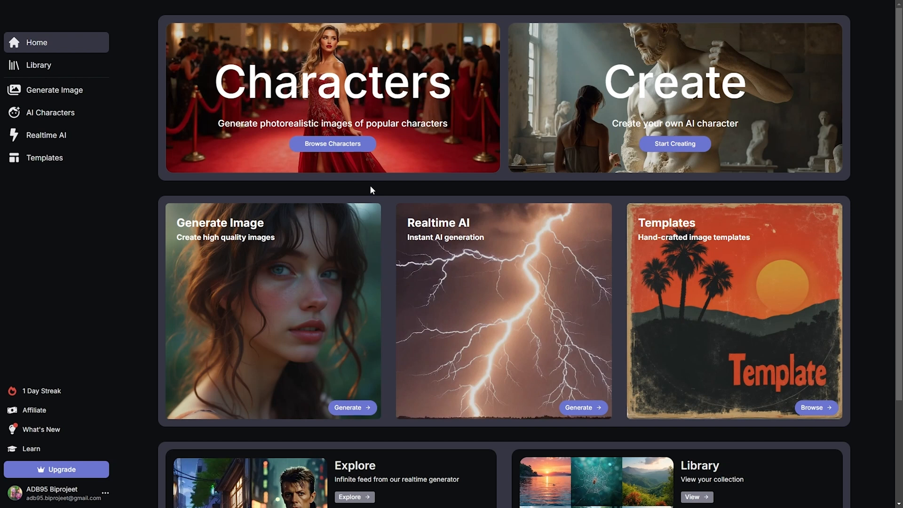
Step: Launch the Realtime AI instant generator from its card on the Home page
scroll(down, 3)
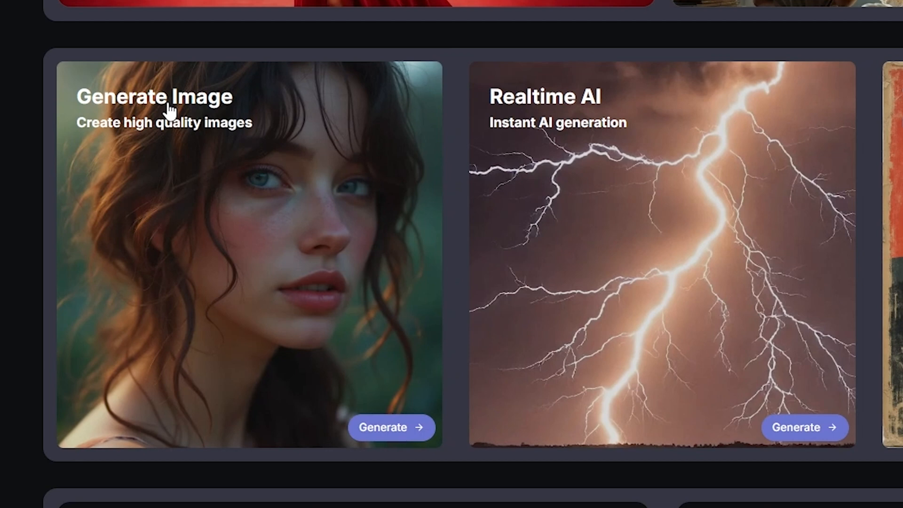
mouse_move(171, 100)
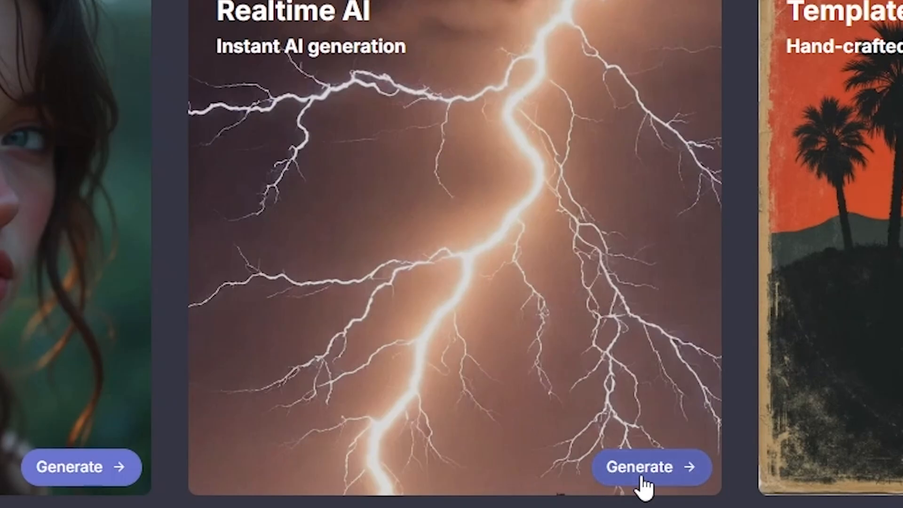
click(652, 466)
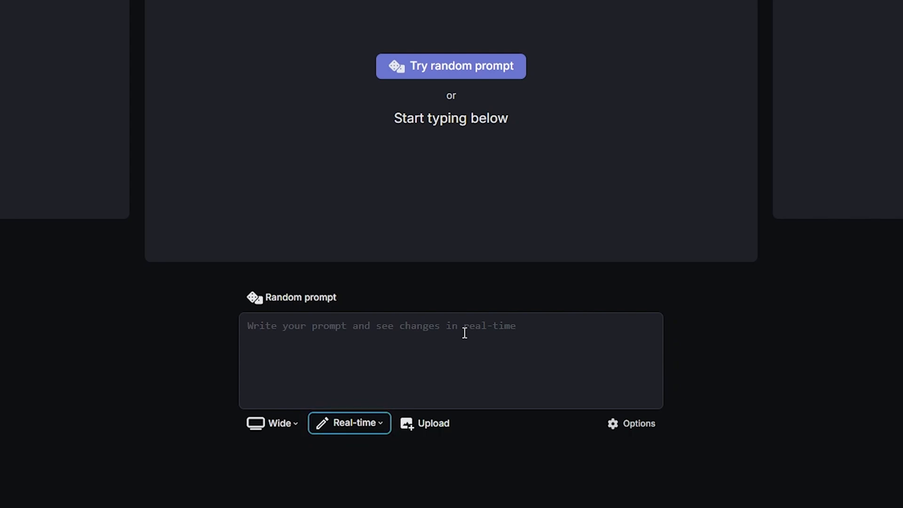
Step: Write the prompt: portrait of a young lady, light blue dress, 1900s, great details, beautiful garden, full body
text(Potrait of young lady in a)
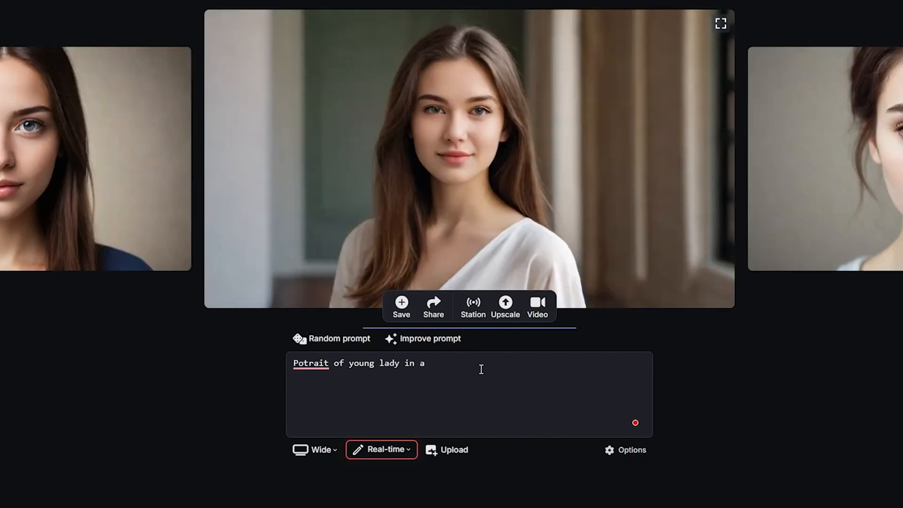
text(light blue dress)
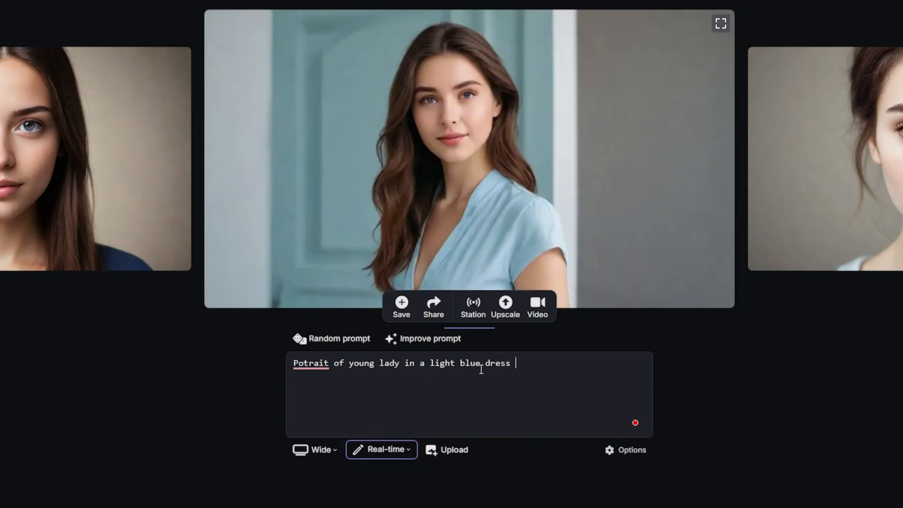
text(1900s one entire face shown in)
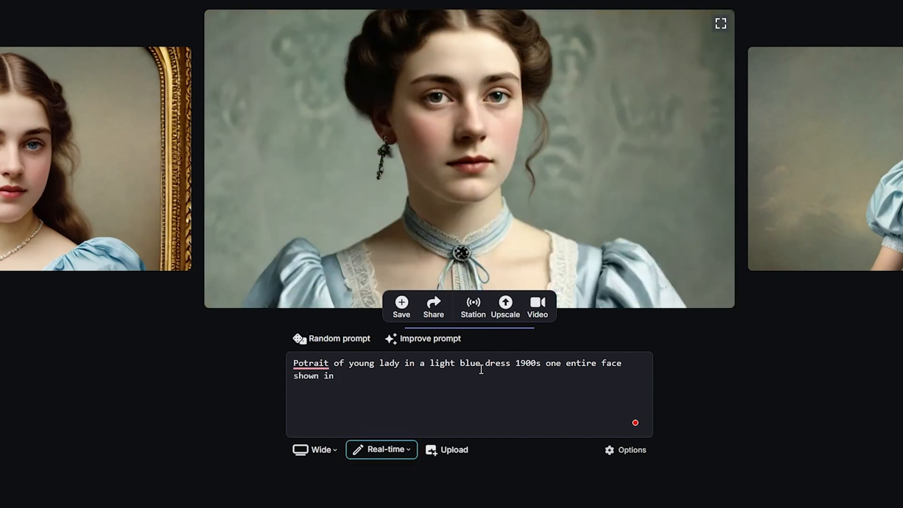
text(great details , singular person in a)
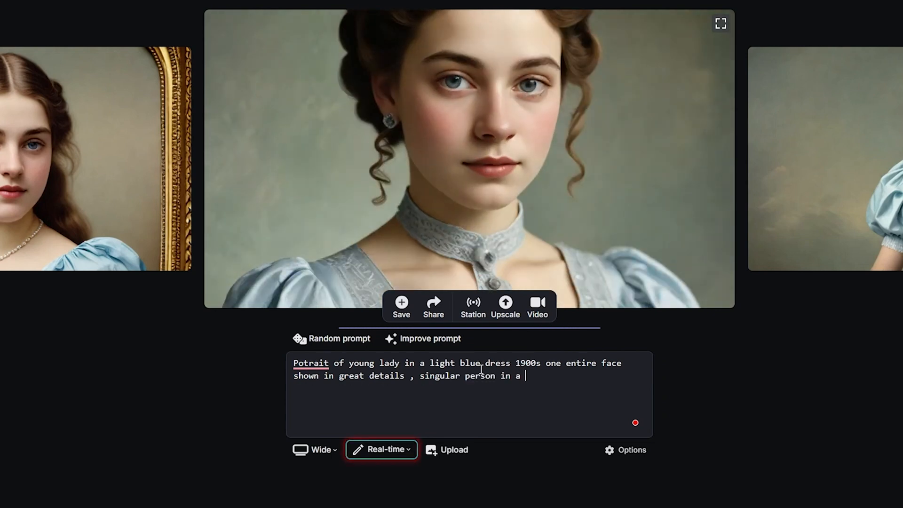
text(beautiful garden)
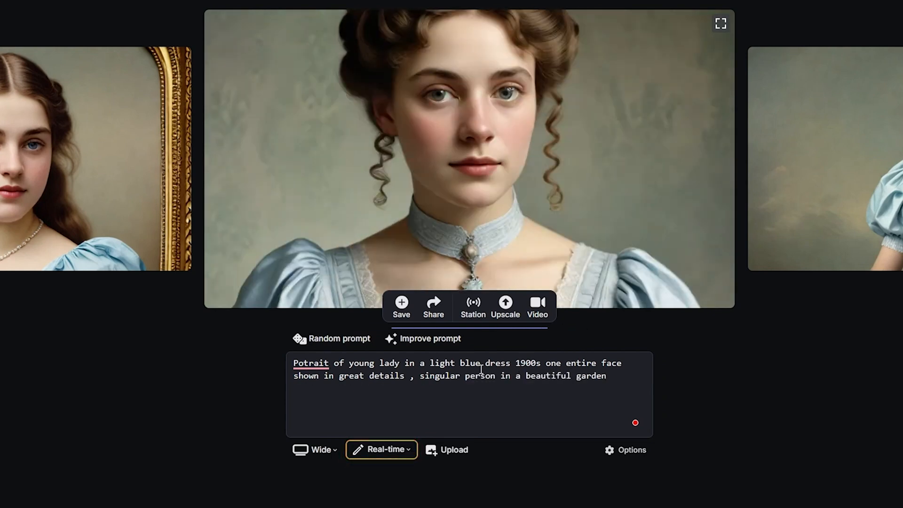
text(, Full body)
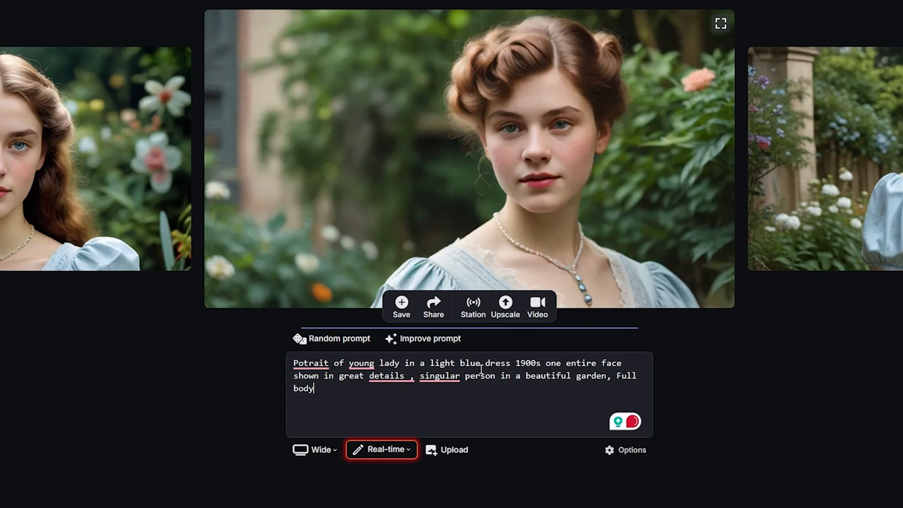
Step: Add black hair, 8k, cinematic lighting and birds in the background to the prompt
text(, Black hair, Photo Realistic, Focus,)
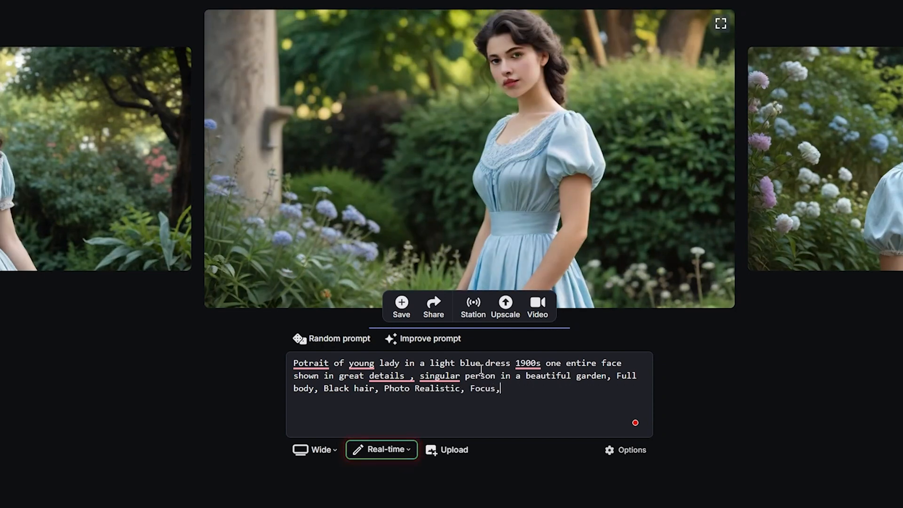
text(8k, Cinematic)
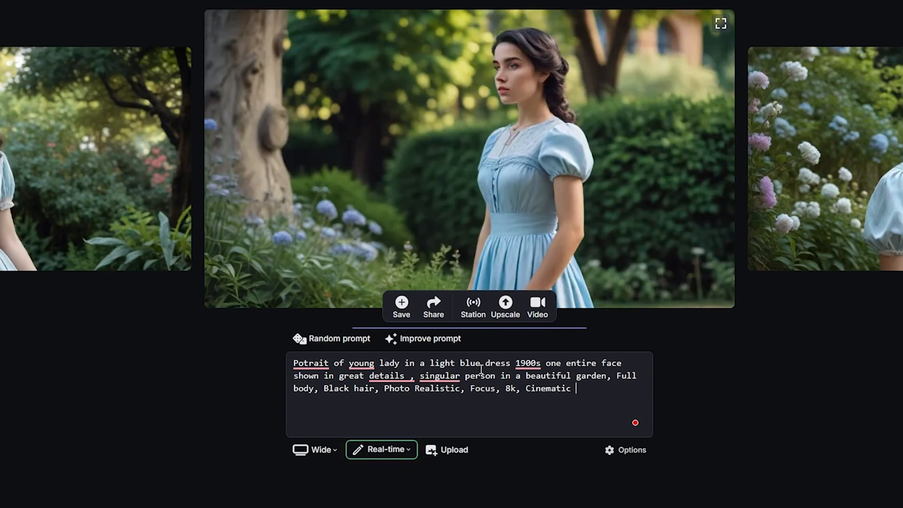
text(lighting, Birdy)
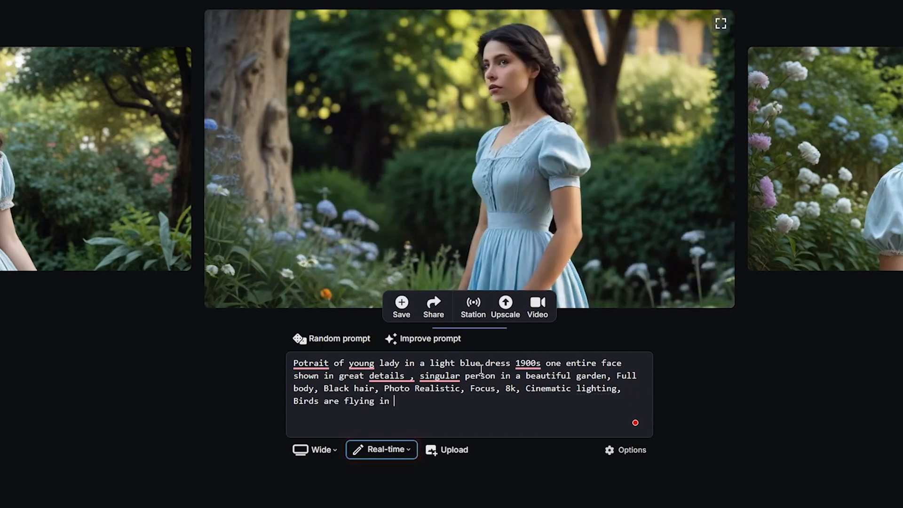
text(background)
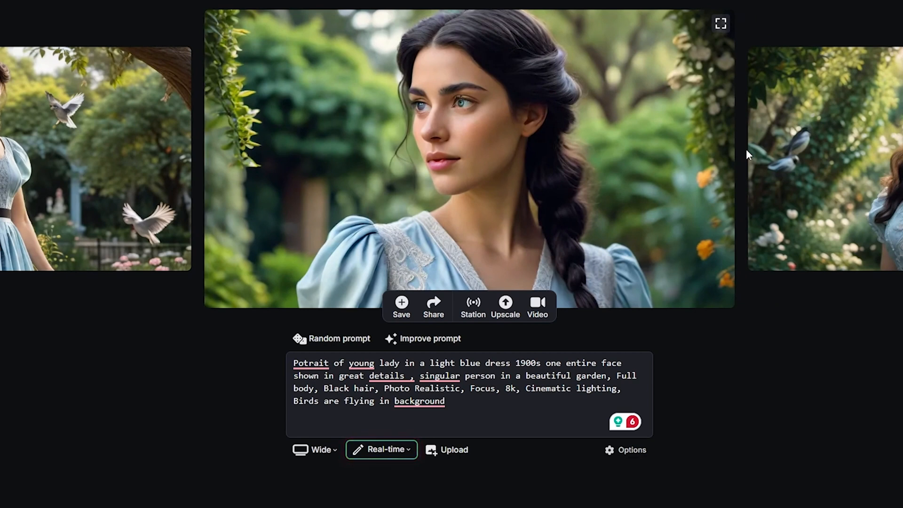
Step: Save the generated garden portrait of the lady in the blue dress
click(381, 450)
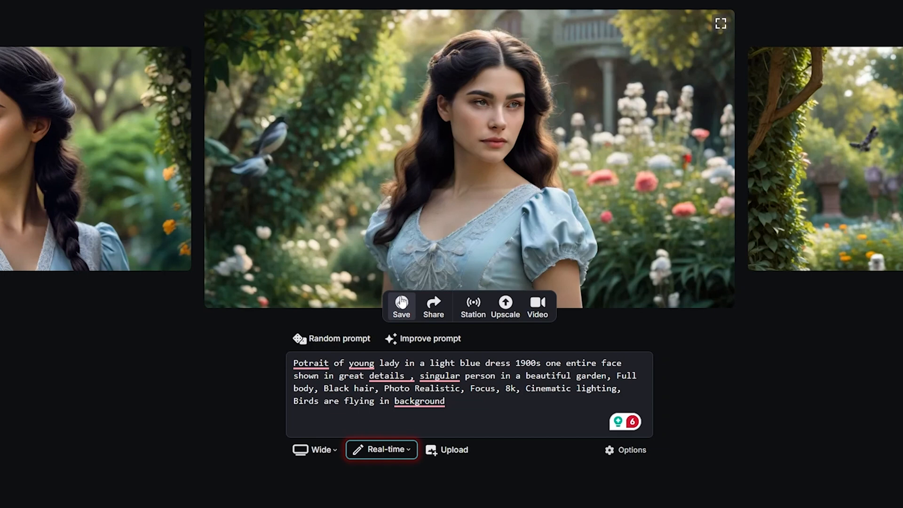
click(401, 305)
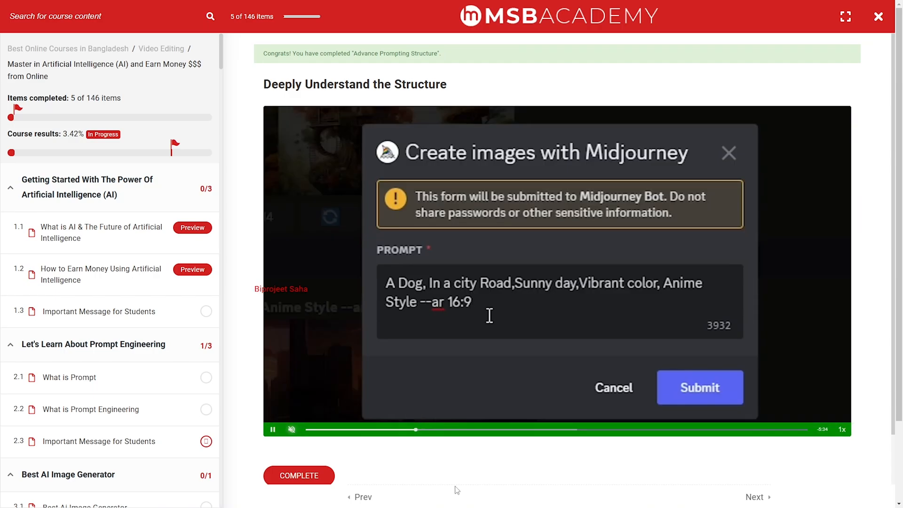
Step: Play the 'Deeply Understand the Structure' lesson video in the MSB Academy course
click(699, 387)
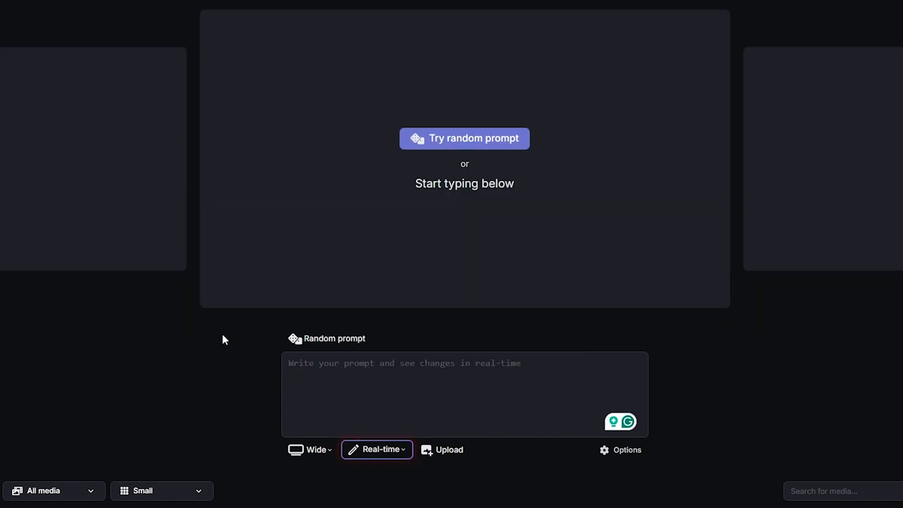
Step: Write the prompt: A Tiger Bike, Super Bike, Big Buildings in background, RGB Light, Cyan Green and Orange
text(A Tiger Bike, Cyber punk city)
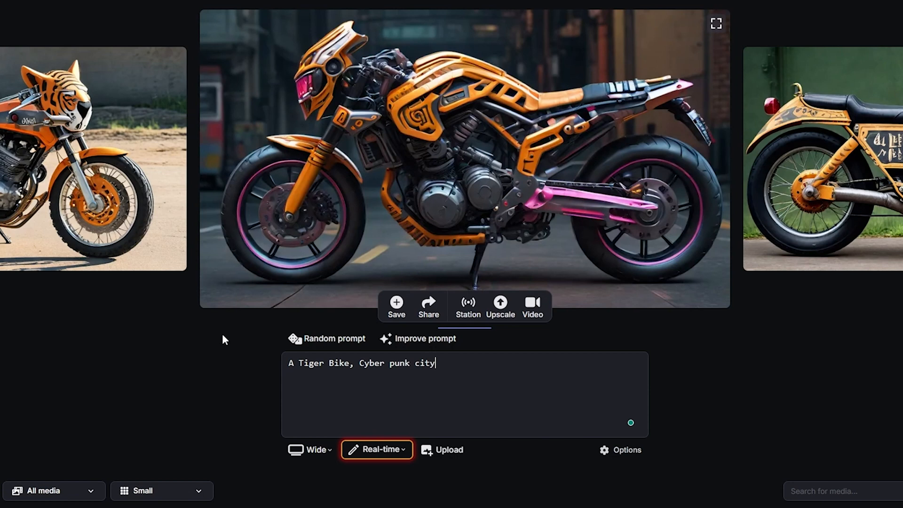
text(, Super Bike,)
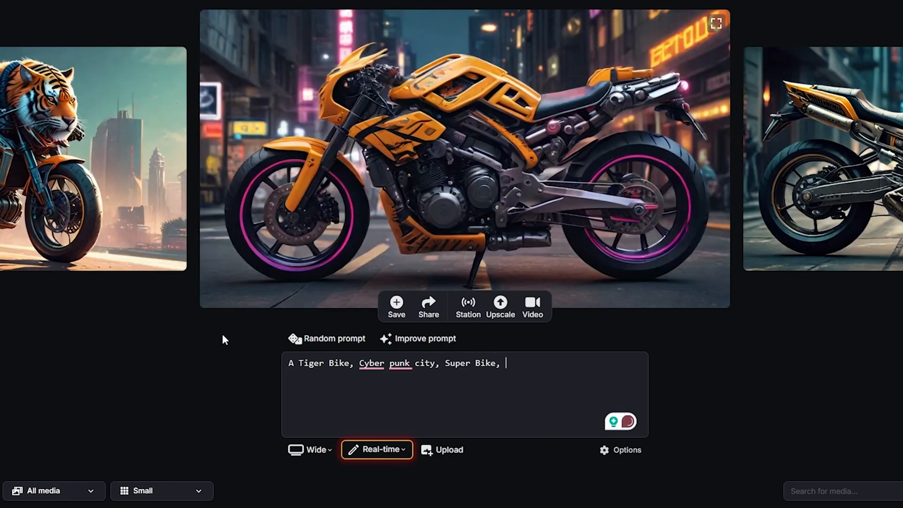
text(Big)
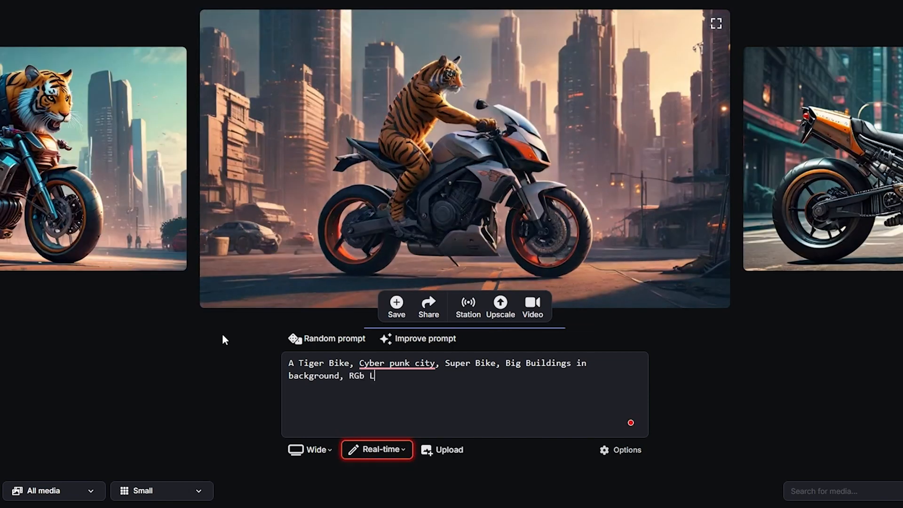
text(ight, Cyan Gr)
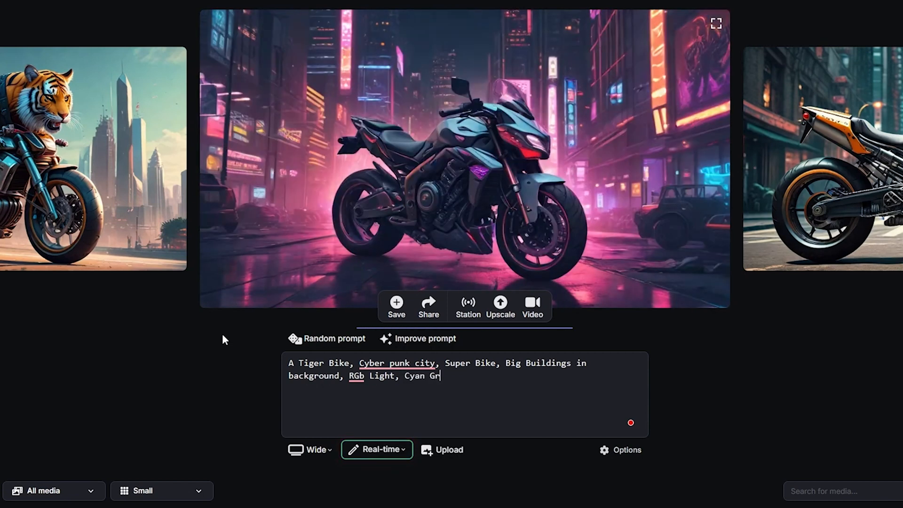
text(een and Orange)
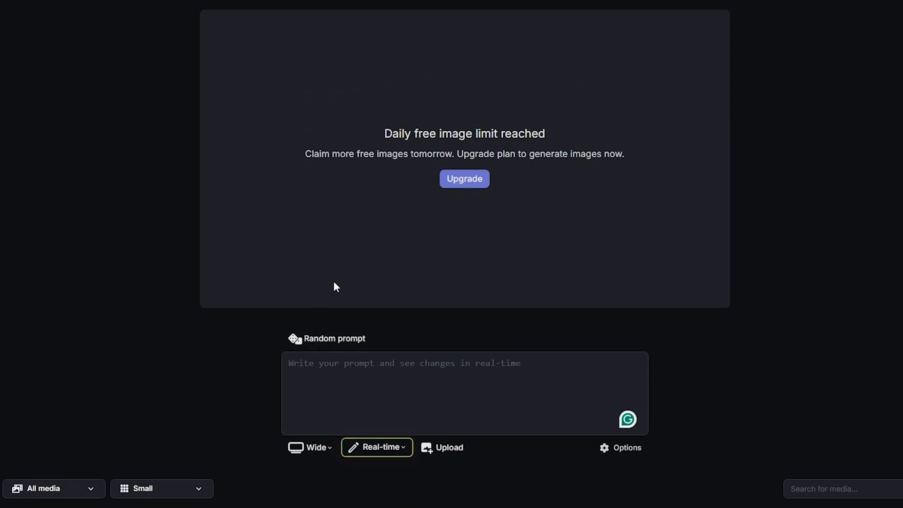
Step: Leave the limit-reached realtime page for the standard Generate Image page via the sidebar
click(435, 376)
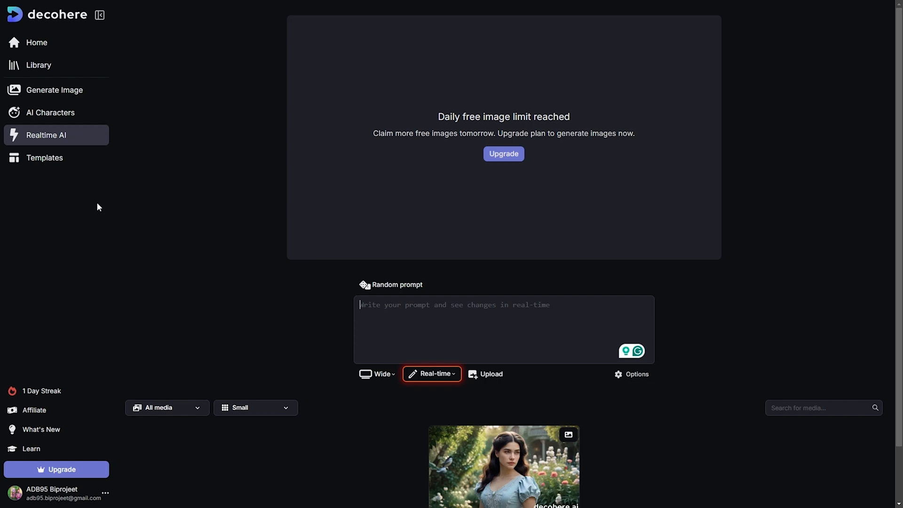
mouse_move(55, 90)
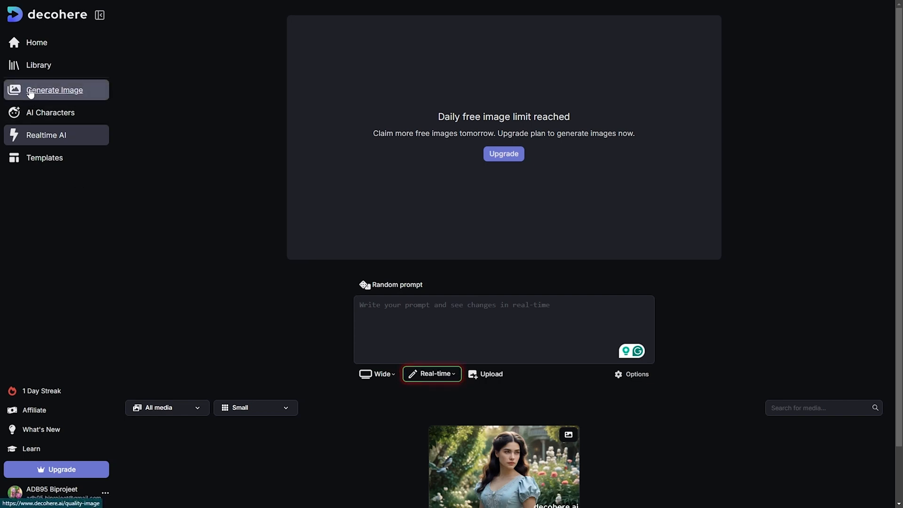
mouse_move(114, 105)
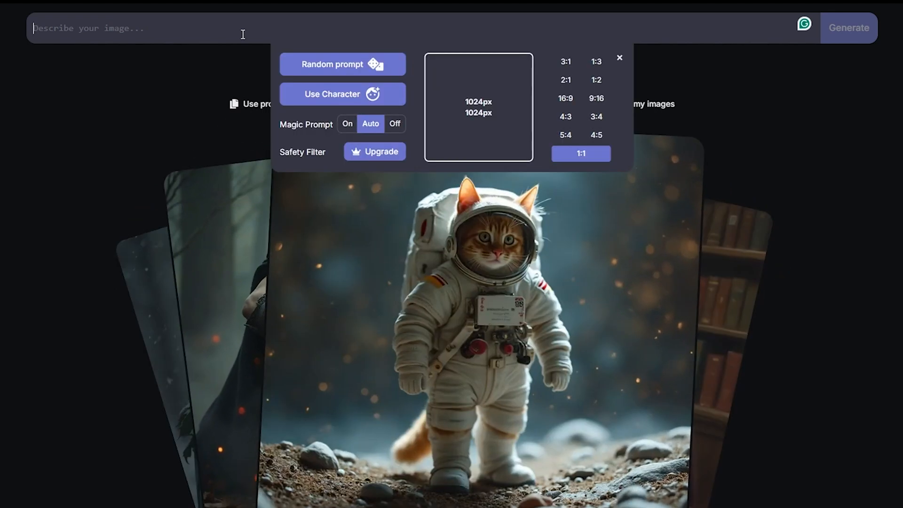
Step: Enter the ghostly deer jungle prompt, set the ratio to 16:9 and generate the images
text(A D)
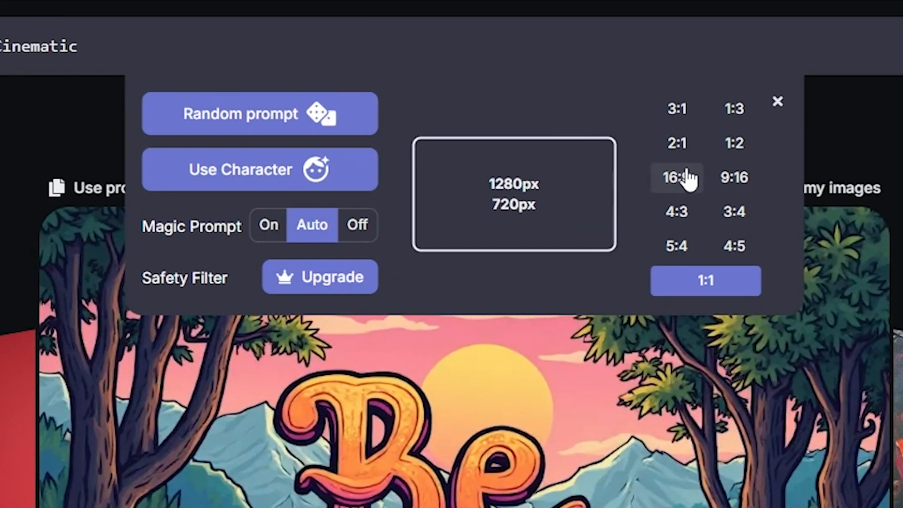
click(734, 178)
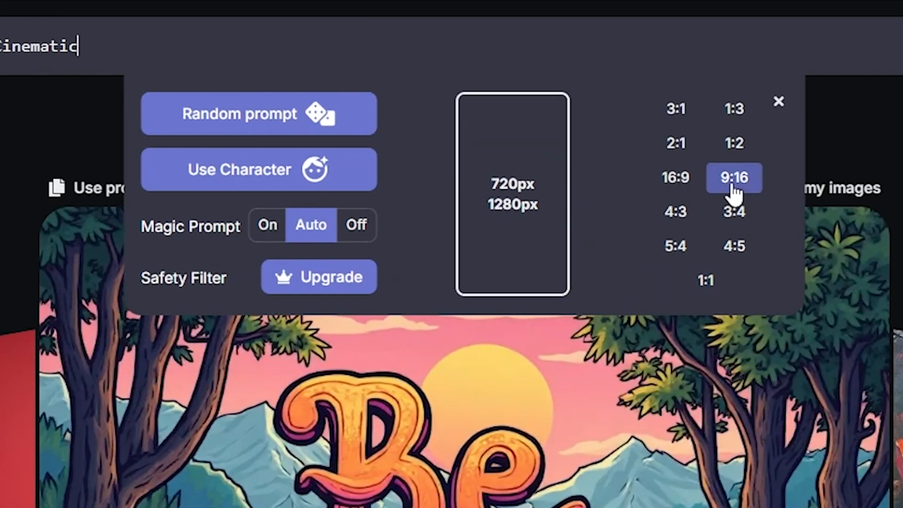
click(677, 178)
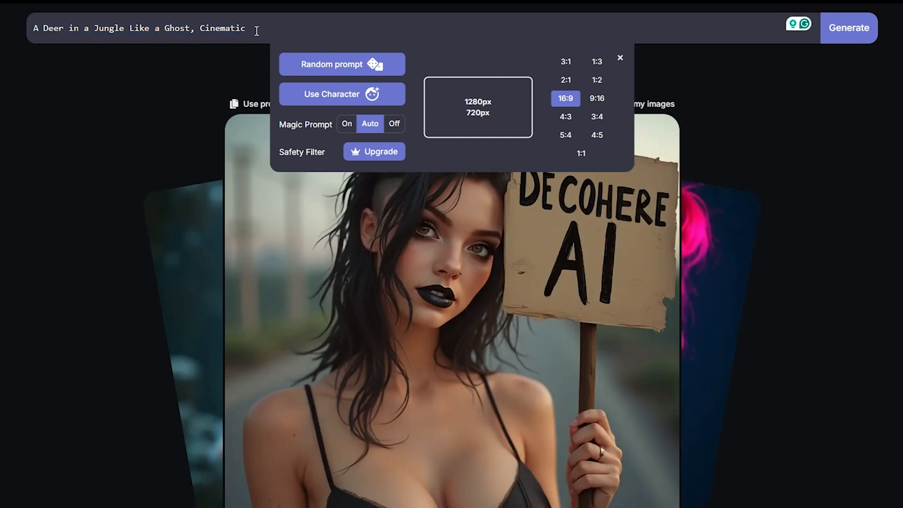
click(848, 27)
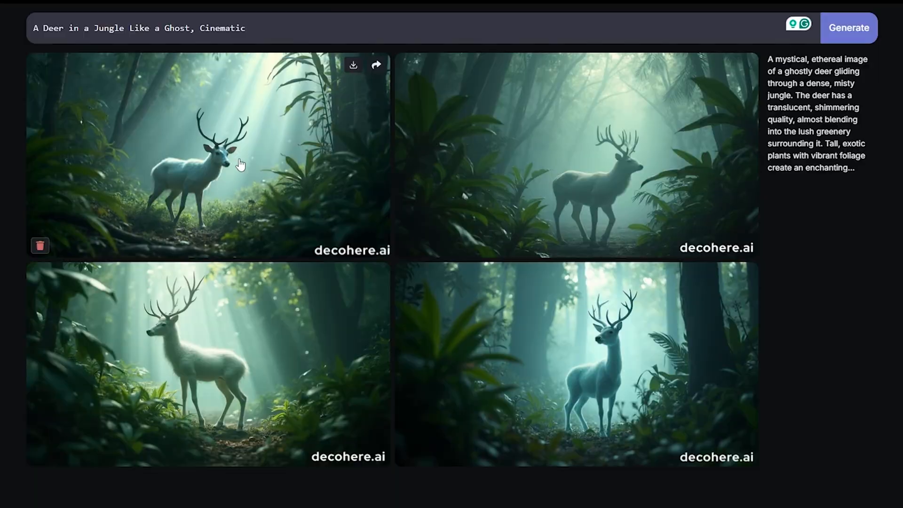
Step: Enlarge one ghostly deer image and download it
click(207, 155)
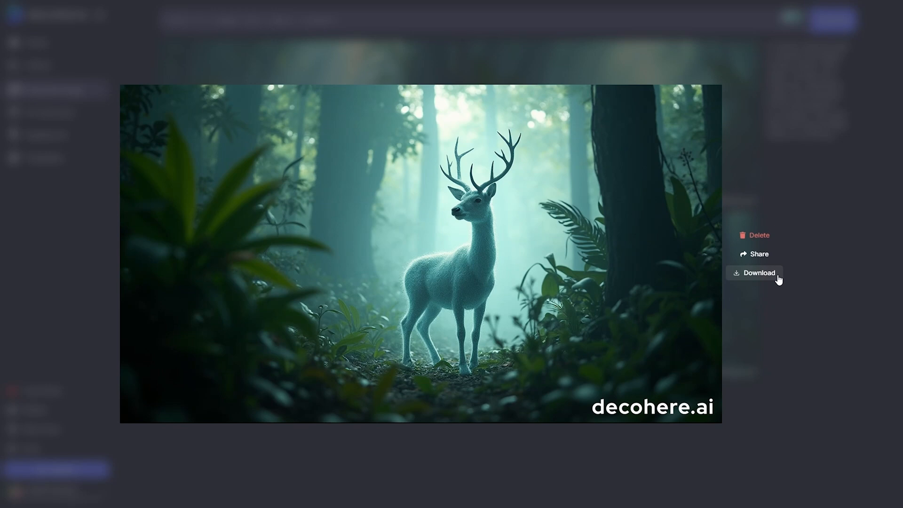
click(758, 273)
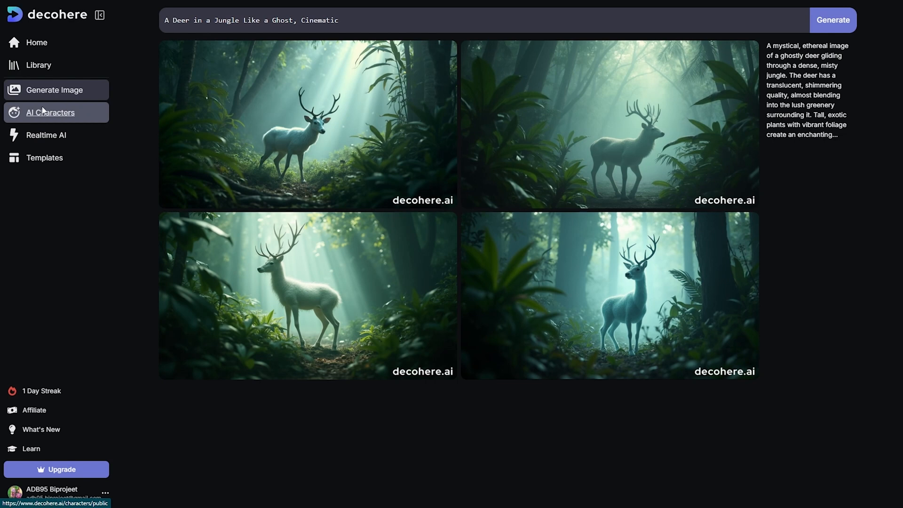
Step: Browse the Public Characters gallery of celebrity portraits down to Lionel Messi
click(50, 111)
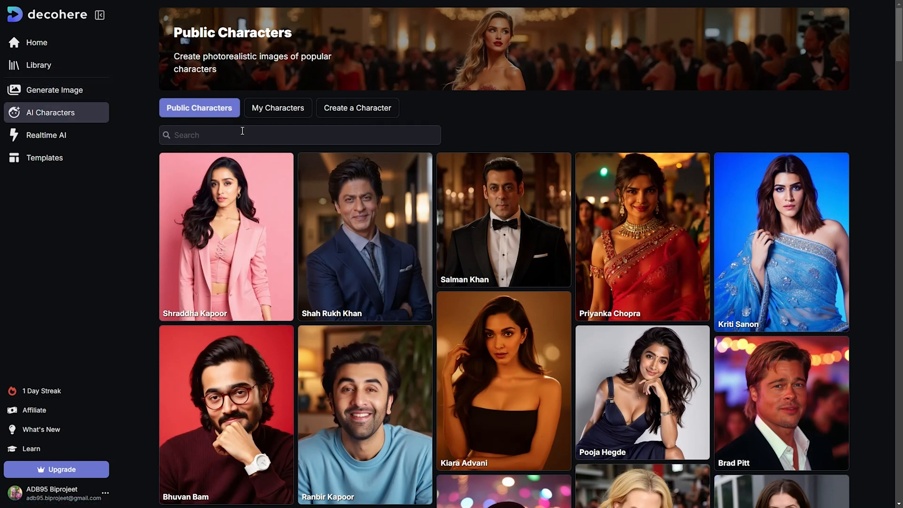
mouse_move(482, 130)
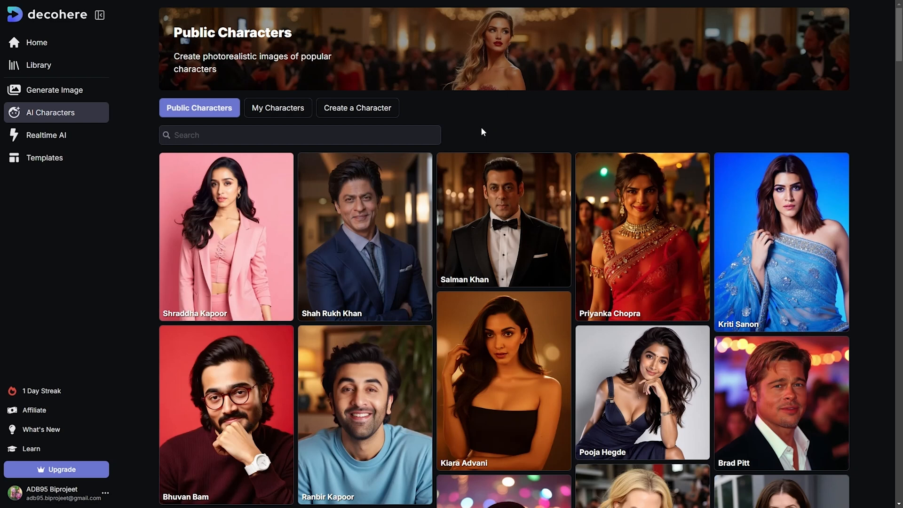
scroll(down, 3)
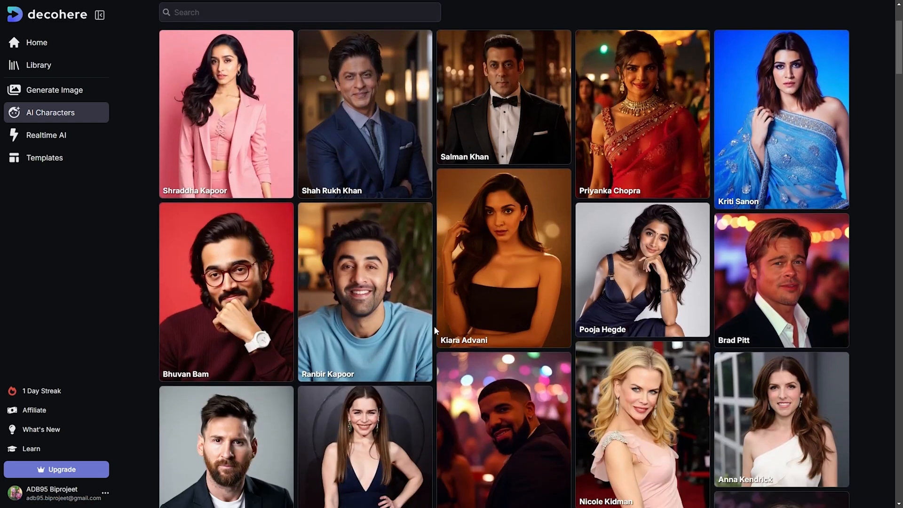
scroll(down, 3)
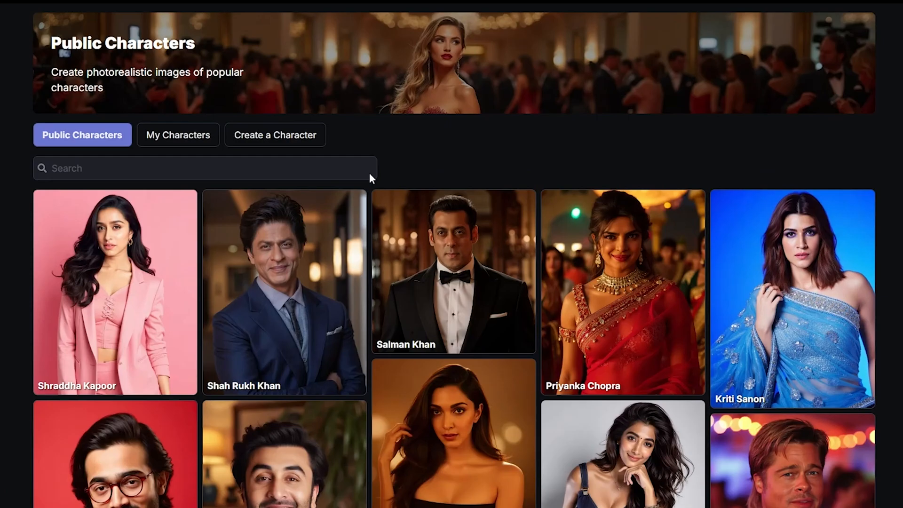
scroll(down, 3)
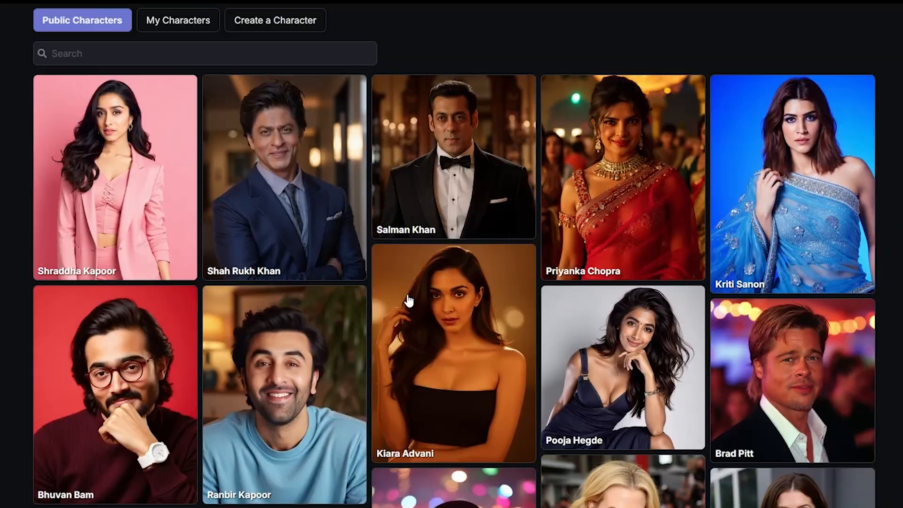
scroll(down, 3)
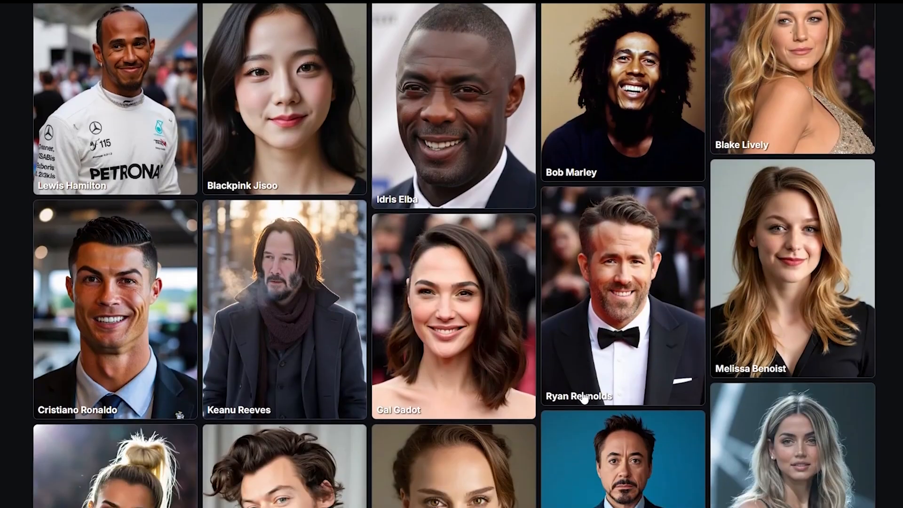
scroll(down, 3)
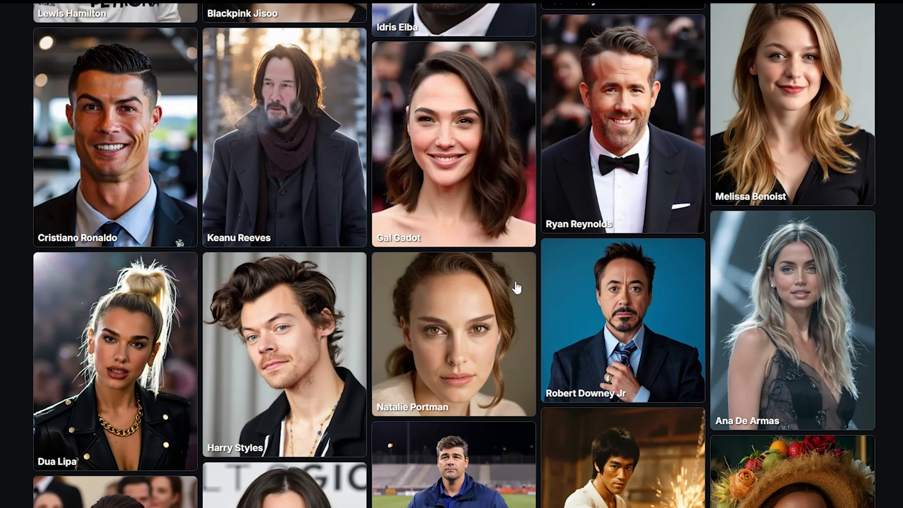
scroll(down, 3)
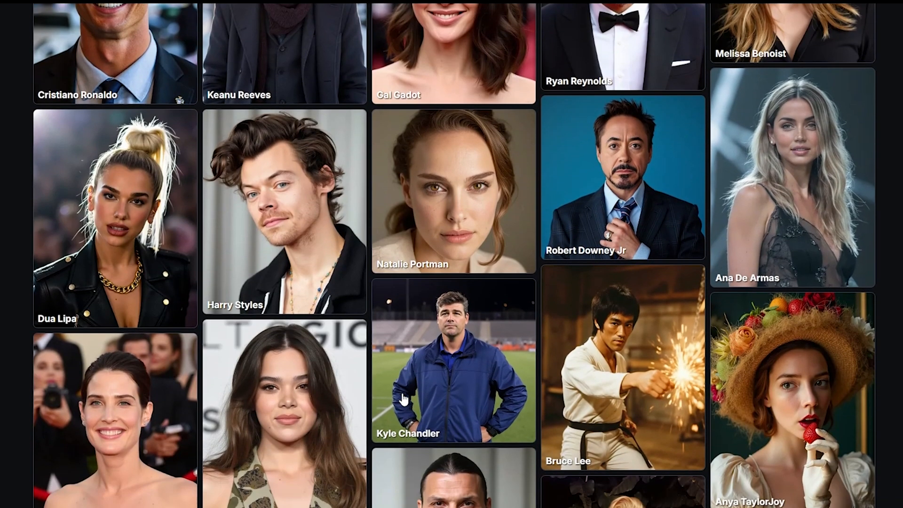
scroll(down, 3)
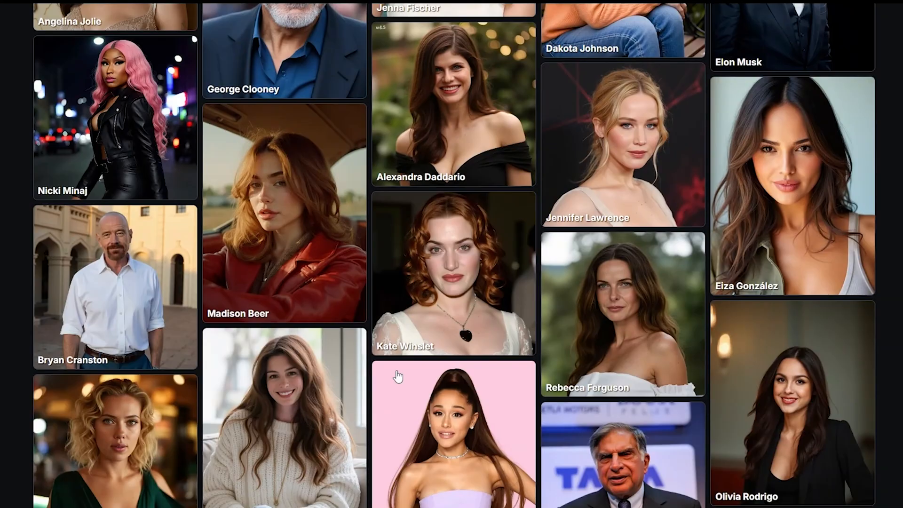
scroll(down, 3)
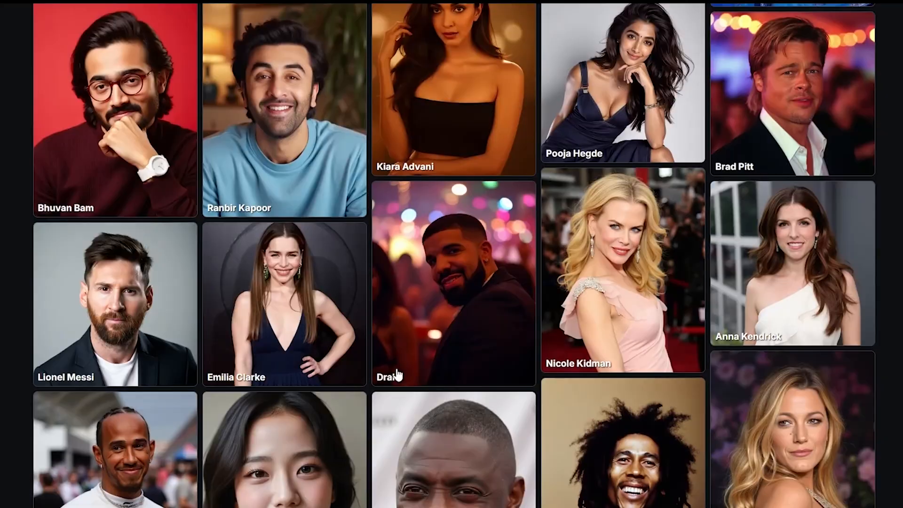
scroll(down, 3)
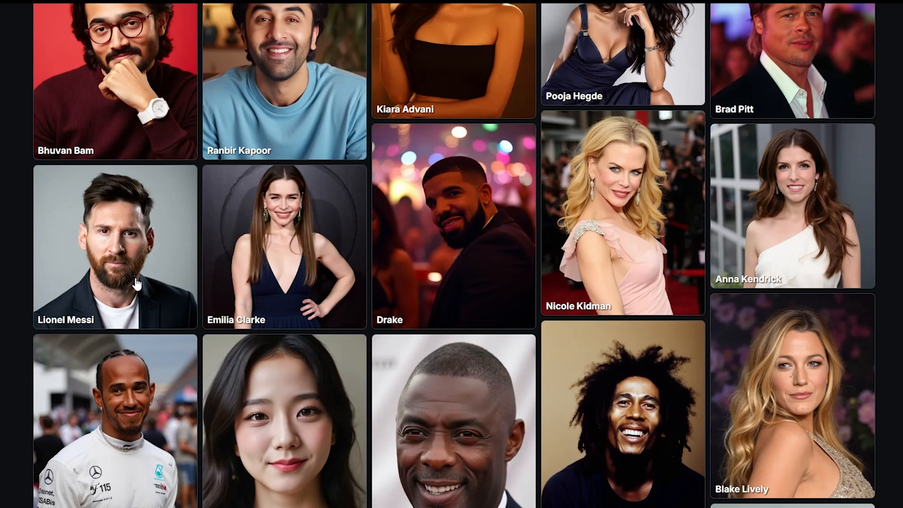
mouse_move(79, 268)
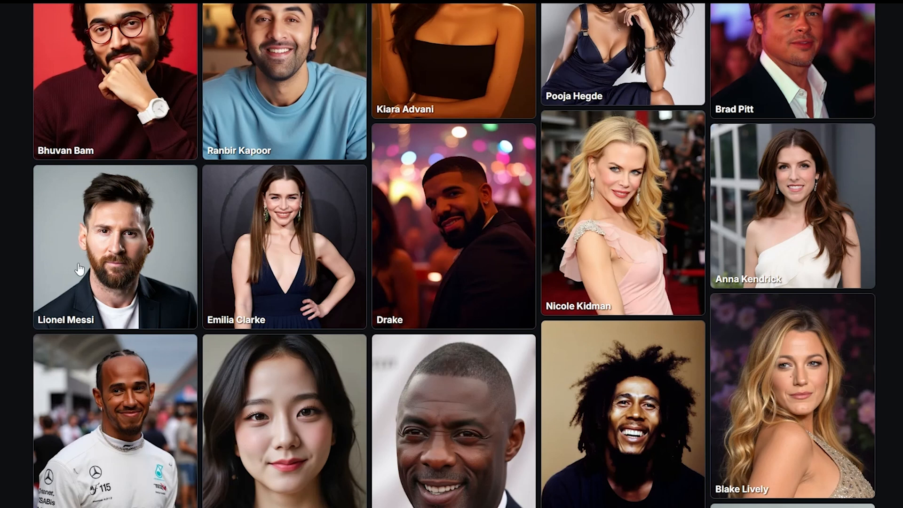
click(115, 244)
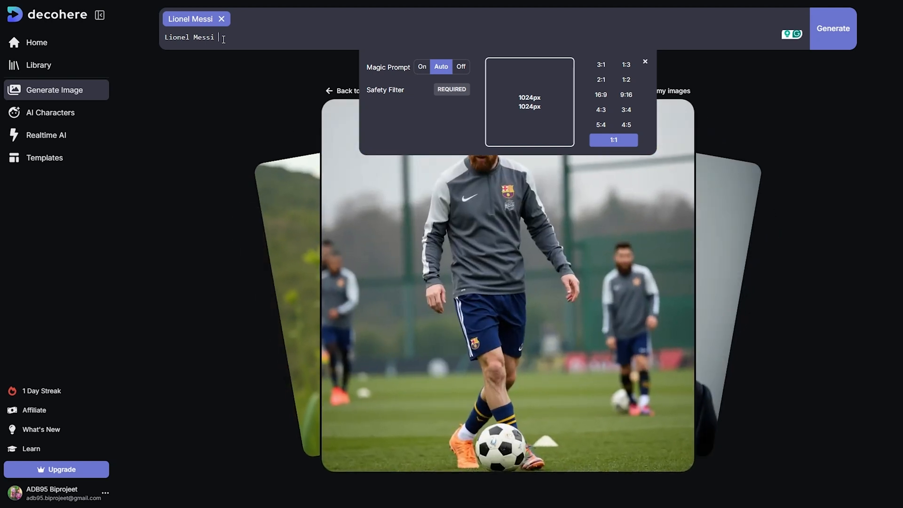
click(646, 62)
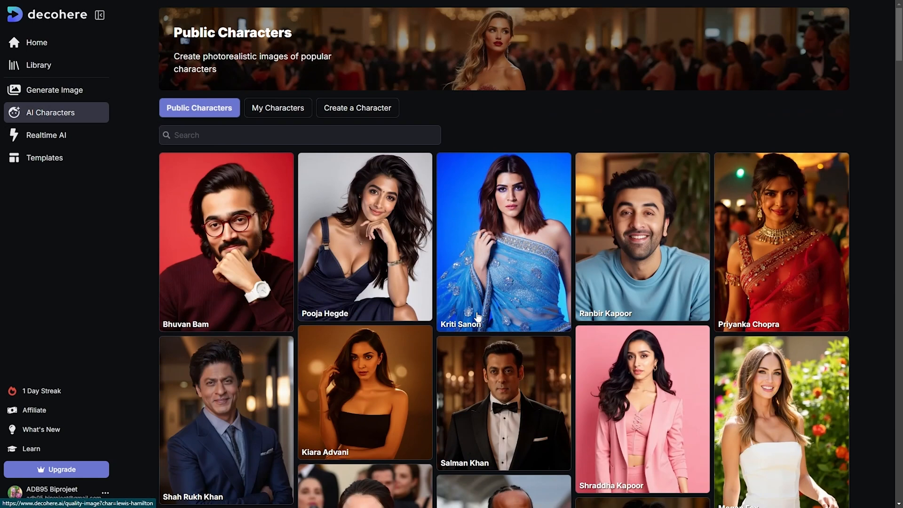
text(Donal)
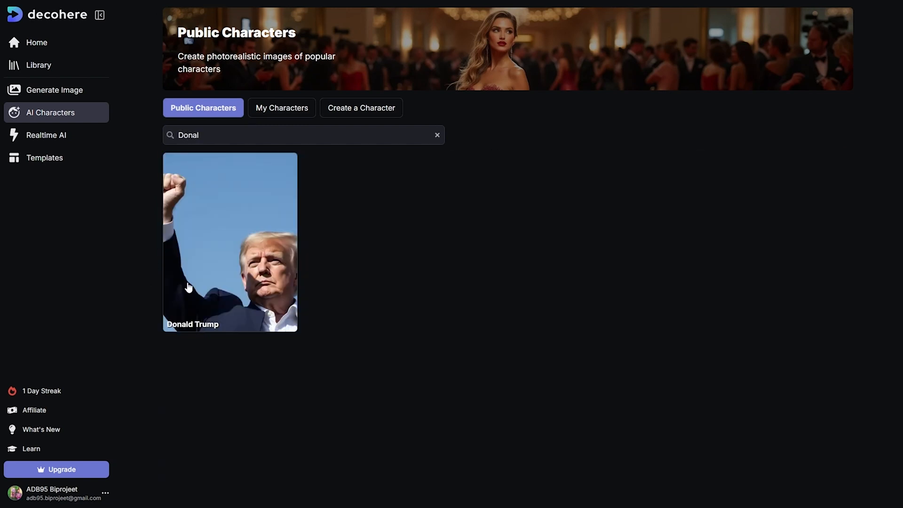
mouse_move(438, 136)
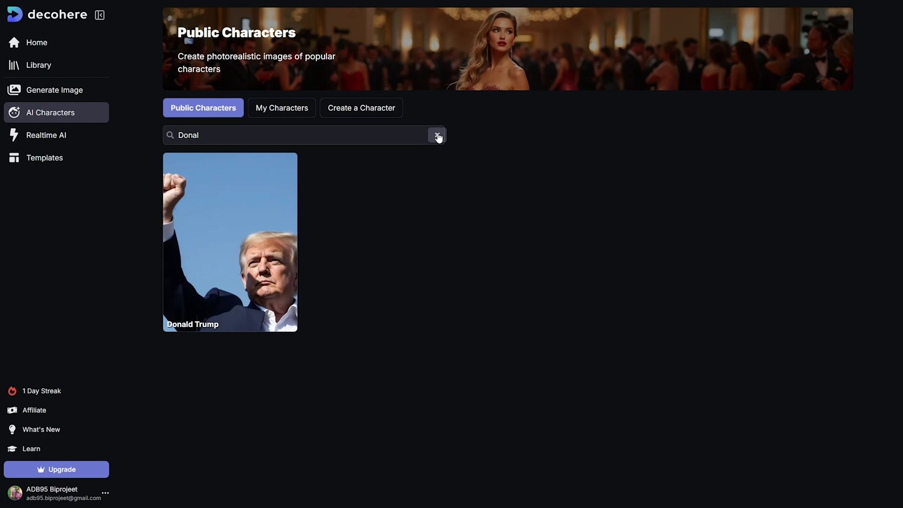
click(437, 135)
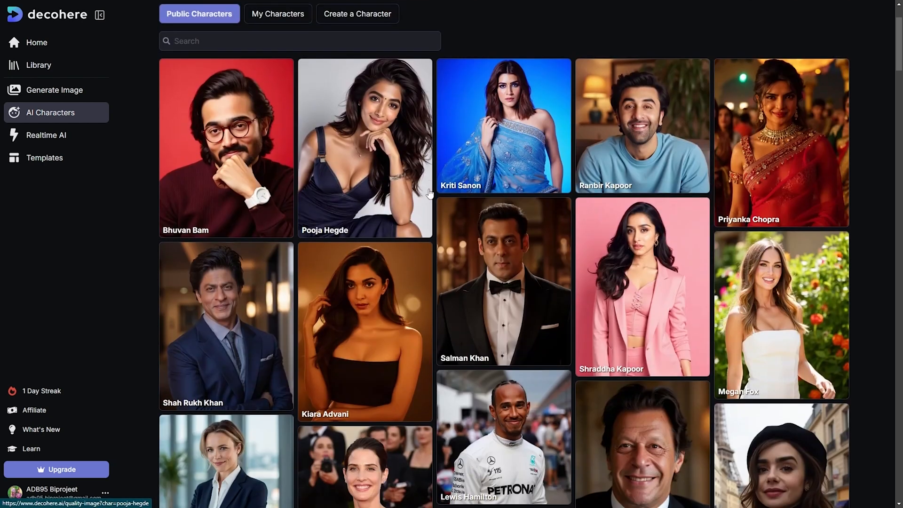
scroll(down, 3)
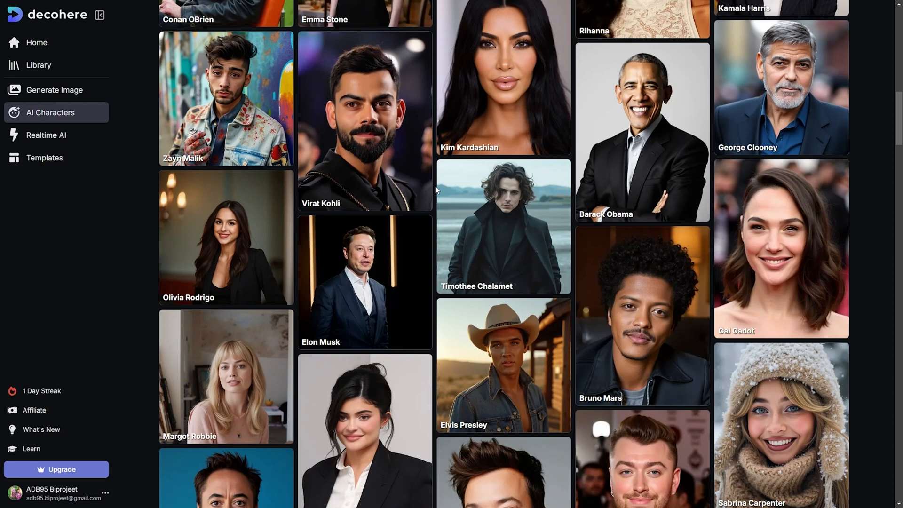
scroll(down, 3)
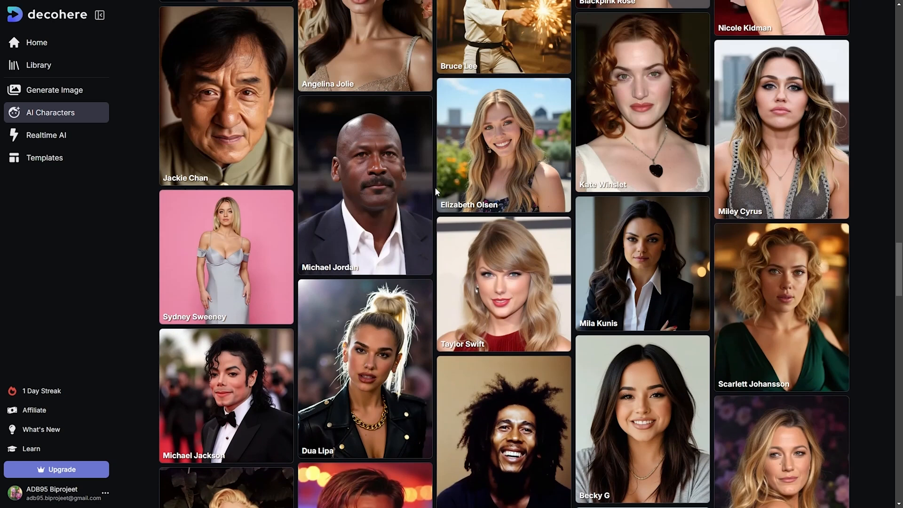